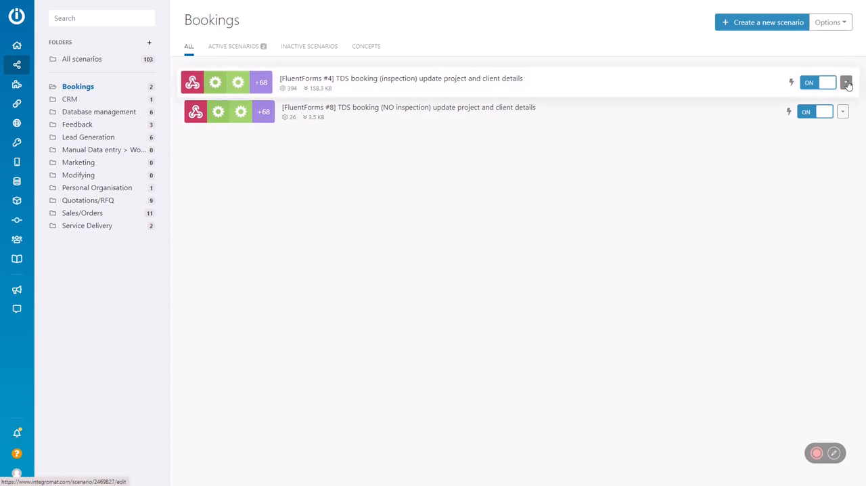
Clone the inspection booking scenario, keeping the states of new modules the same as the originals.
click(846, 81)
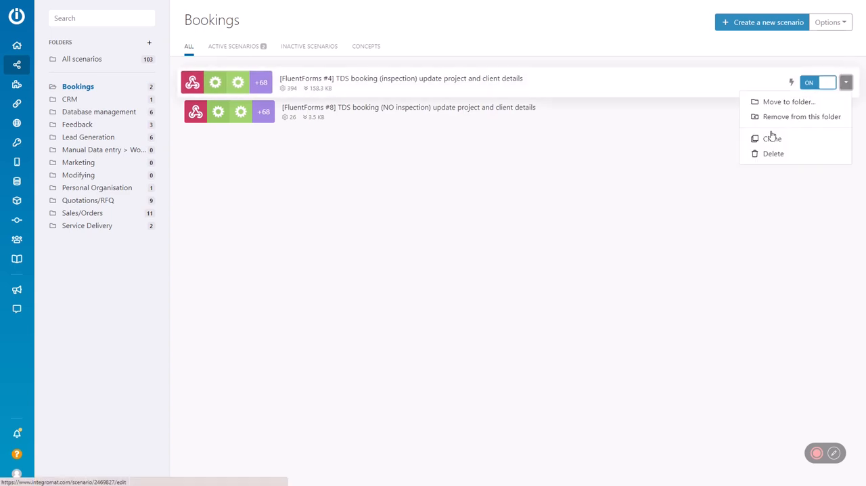
click(772, 139)
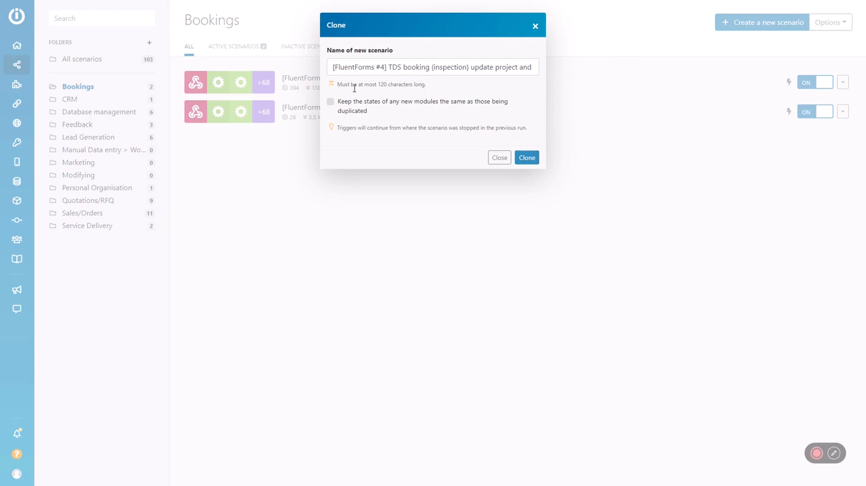
click(330, 102)
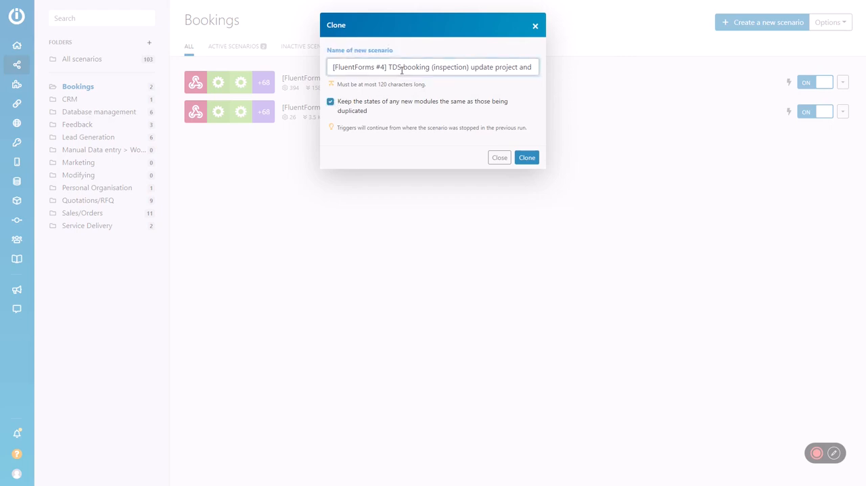
Edit the clone's name so it starts with the AA prefix.
click(433, 67)
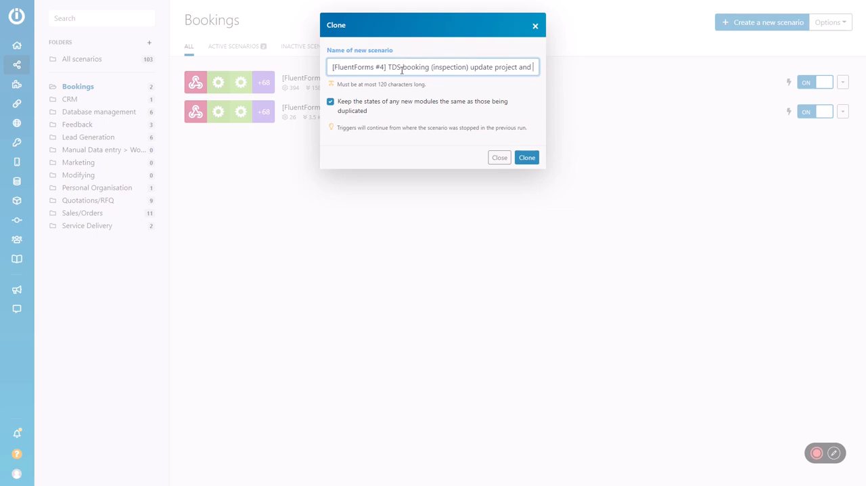
text(client details (copy))
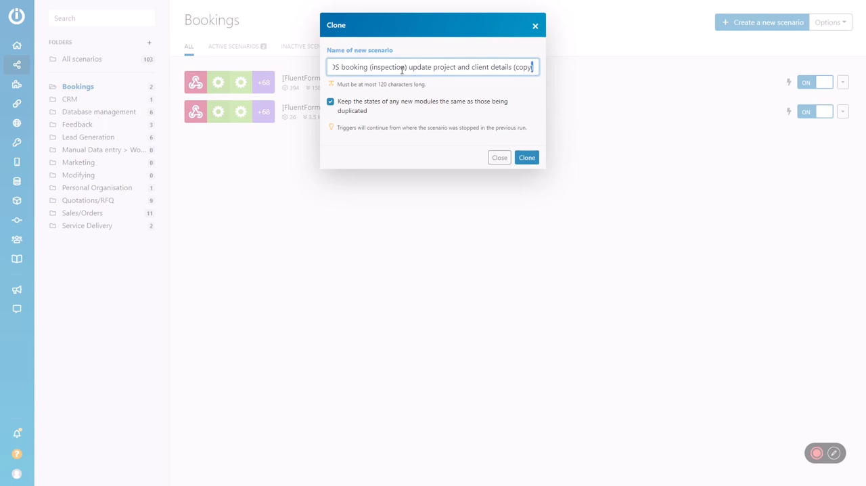
double_click(523, 66)
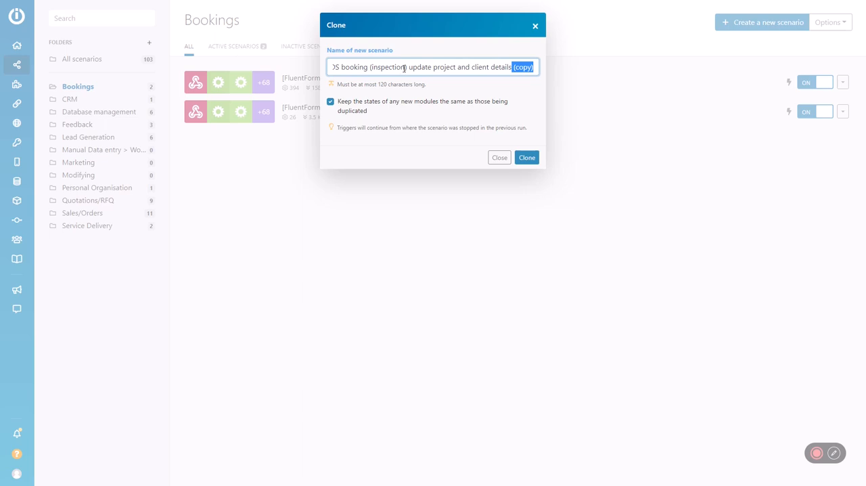
mouse_move(419, 66)
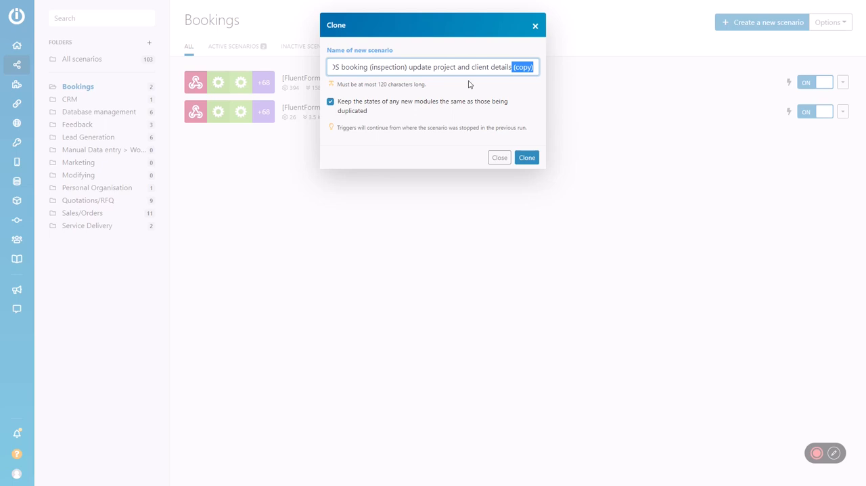
click(471, 67)
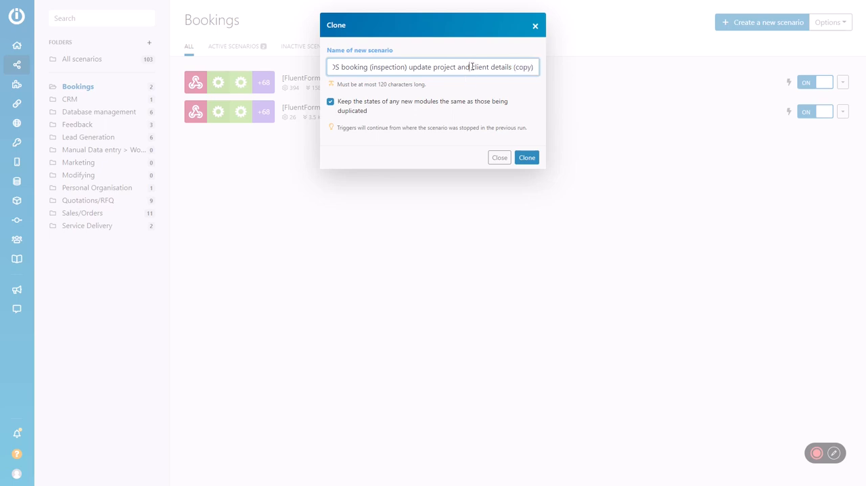
double_click(522, 67)
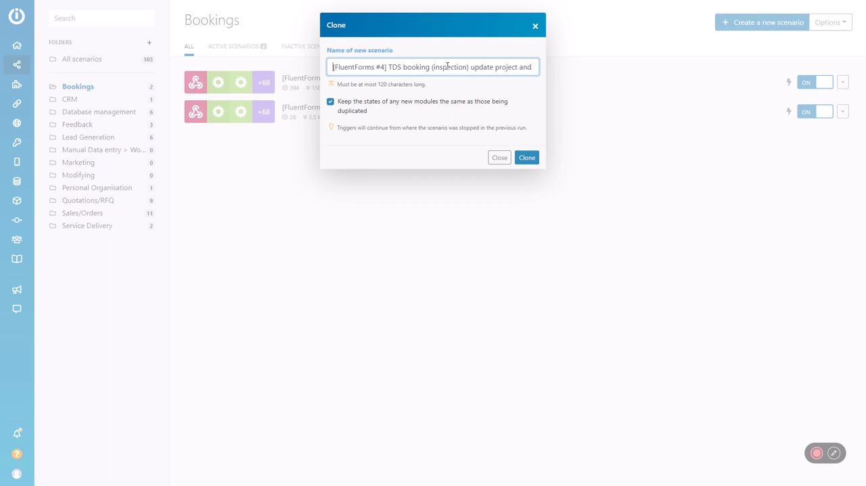
text(ZZ)
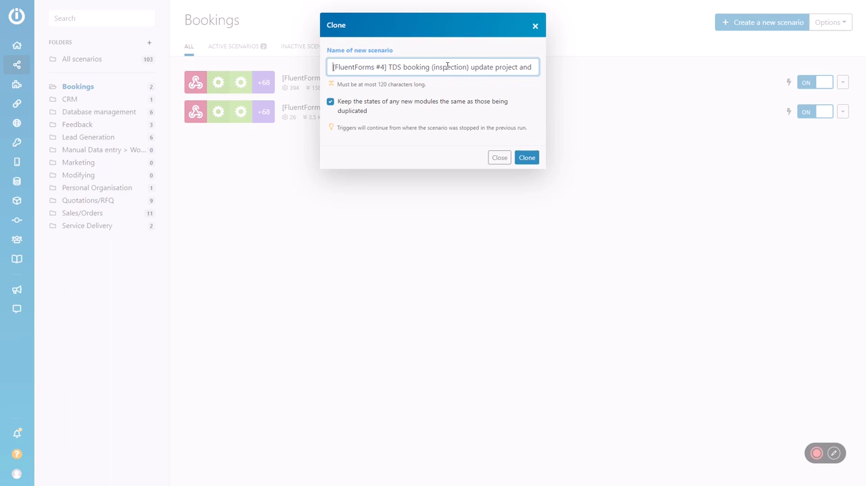
text(AA)
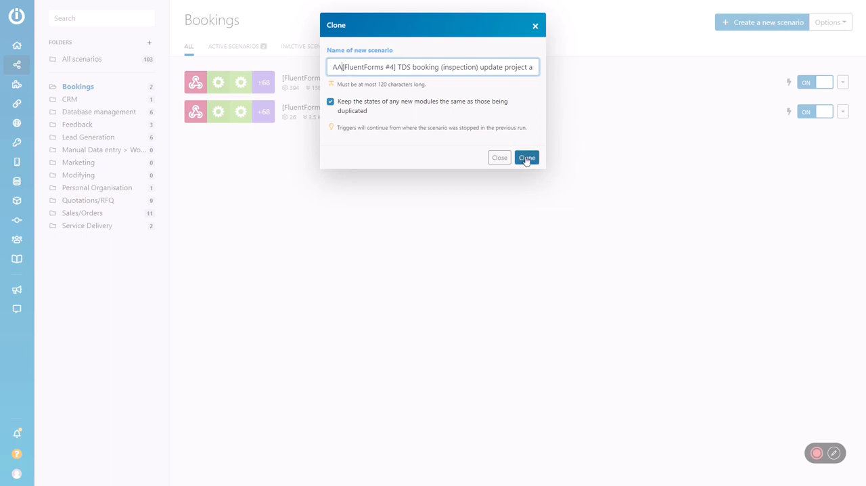
Create the clone and show all scenarios across folders from the Bookings view.
click(526, 157)
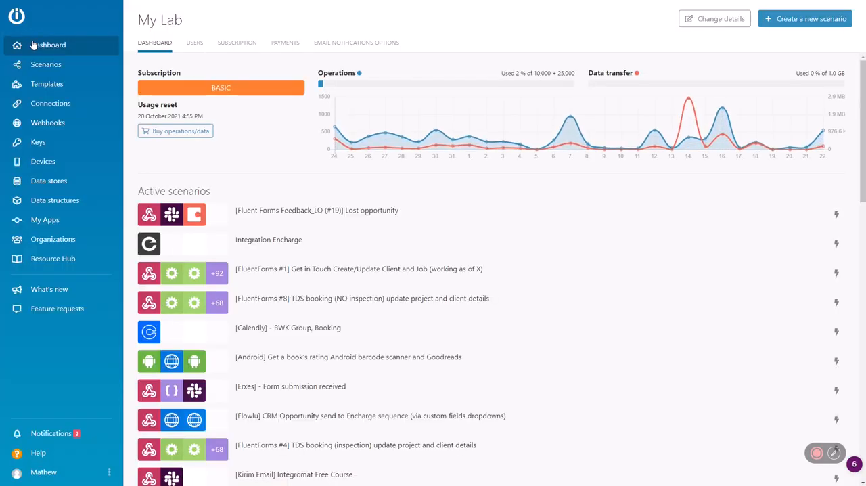
click(46, 63)
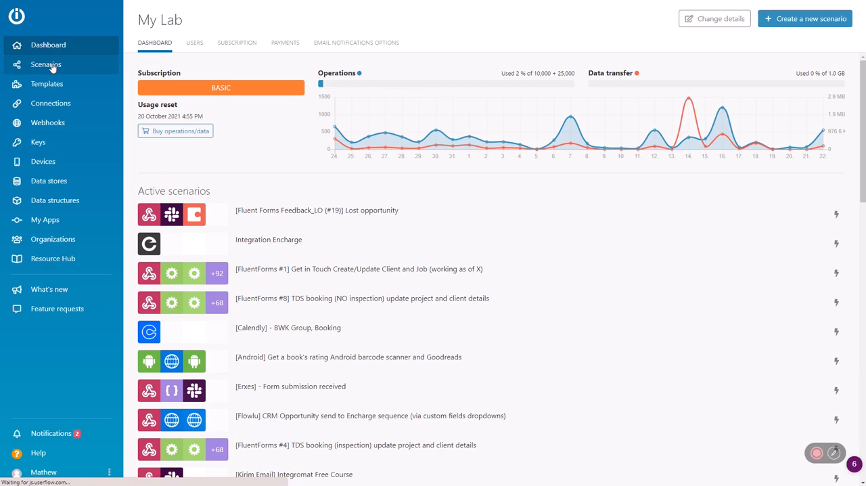
click(46, 65)
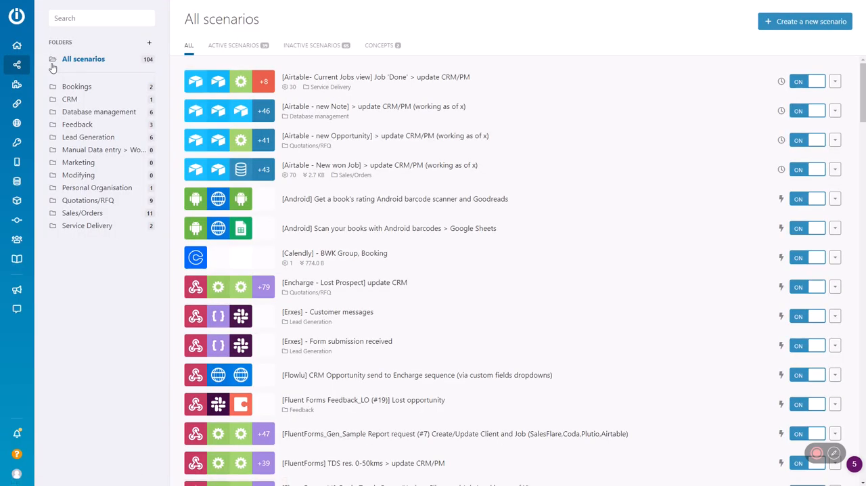
click(75, 87)
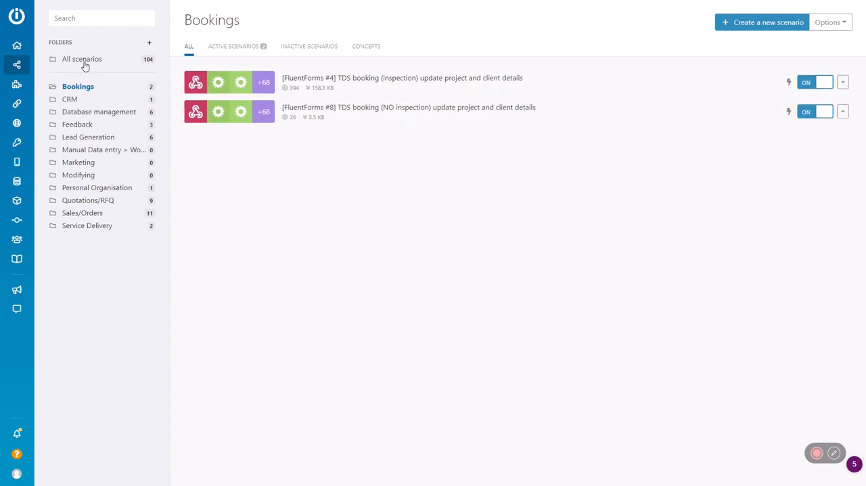
click(81, 59)
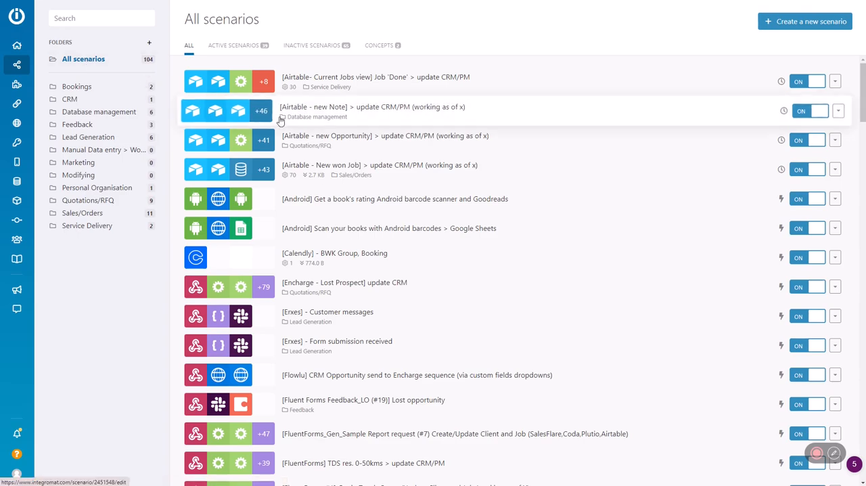
Scroll the full scenario list to find the switched-off AA copy.
scroll(down, 3)
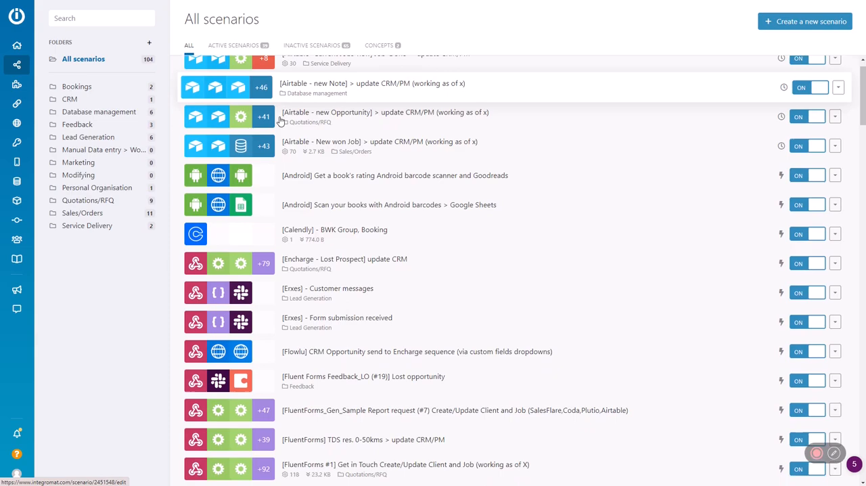
scroll(down, 3)
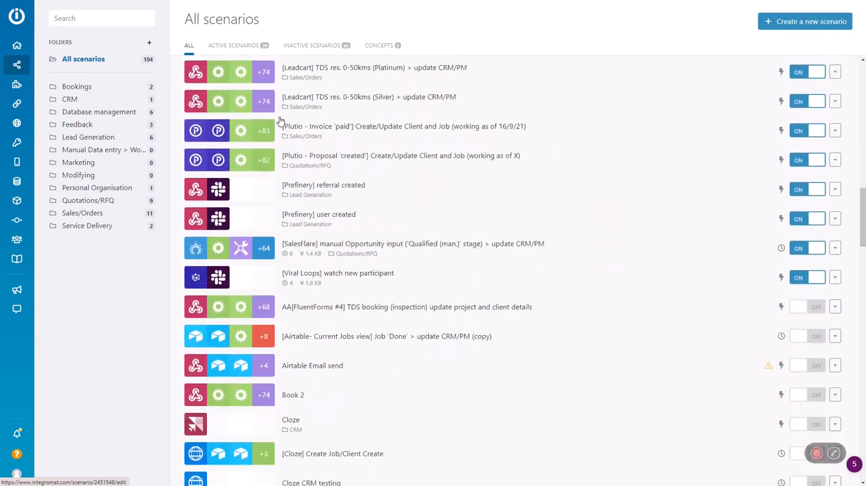
scroll(down, 3)
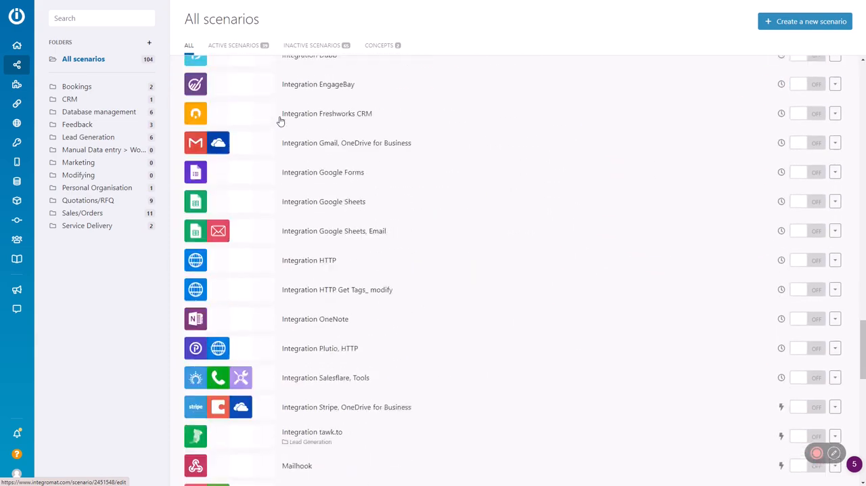
scroll(down, 3)
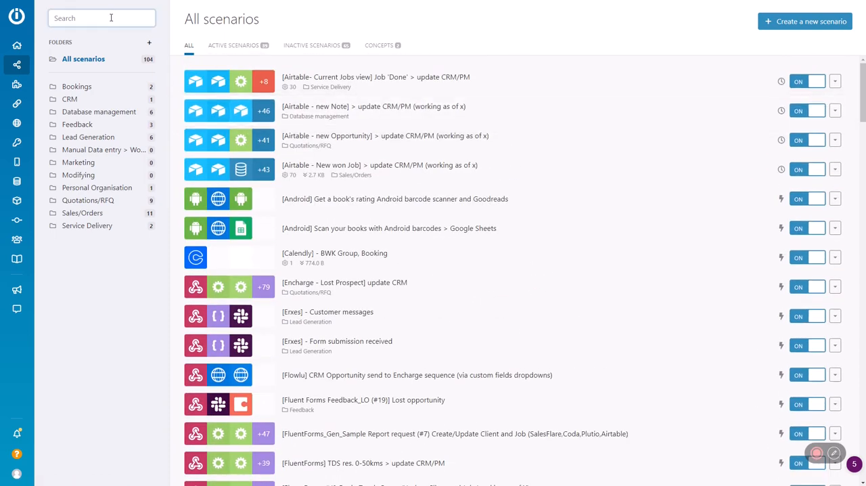
Move the AA FluentForms #4 TDS booking scenario into the Bookings folder.
text(.bwkgroup.com.au/Apu9Wl0b)
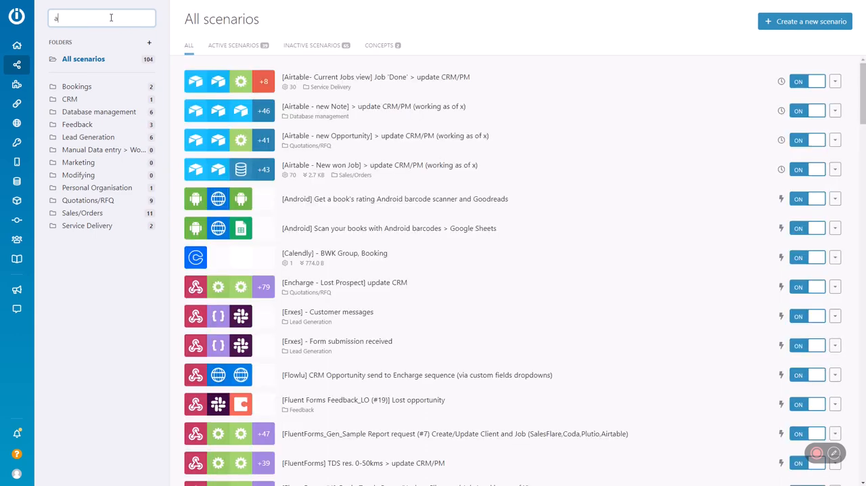
text(a)
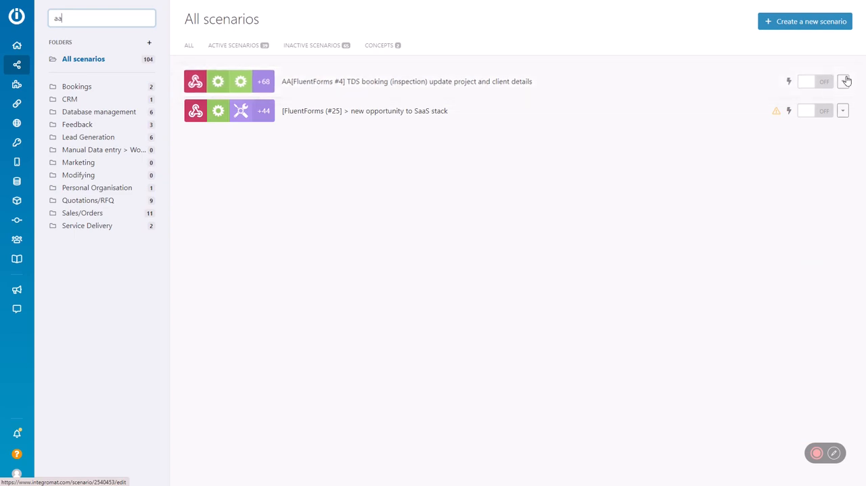
click(845, 81)
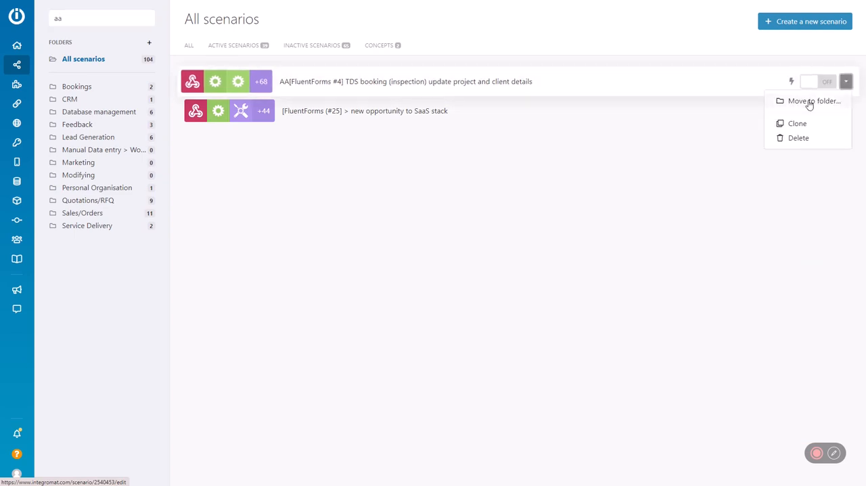
click(814, 100)
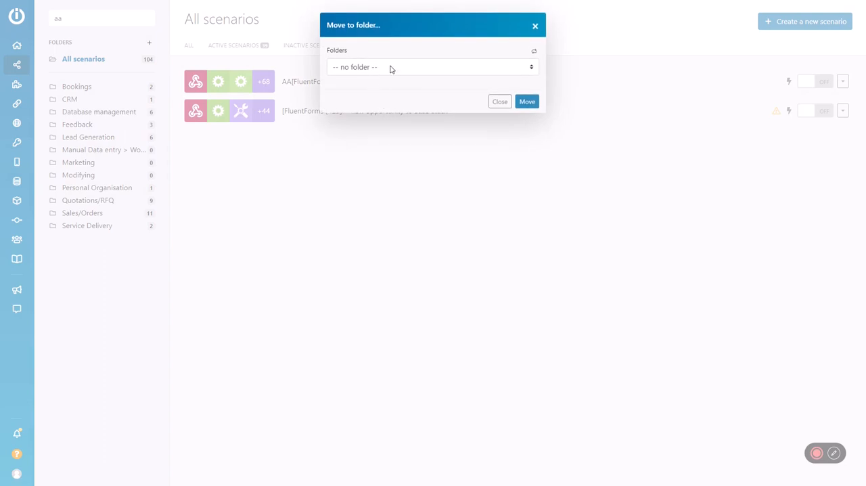
click(433, 66)
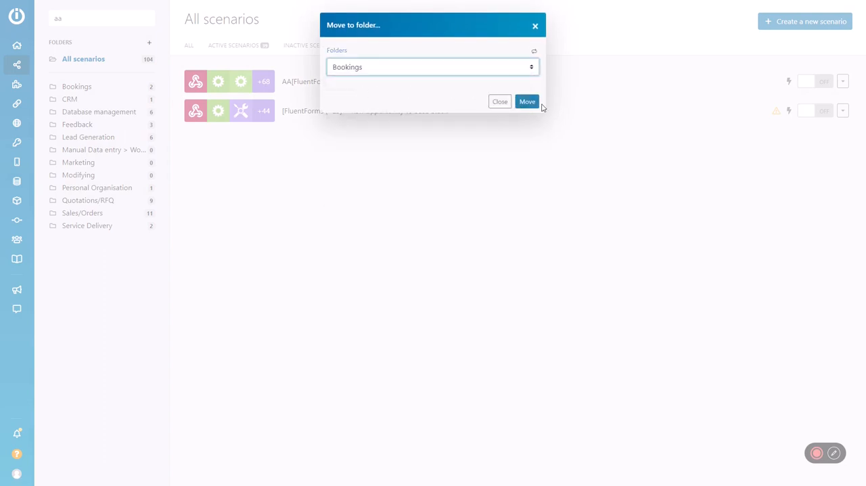
click(528, 102)
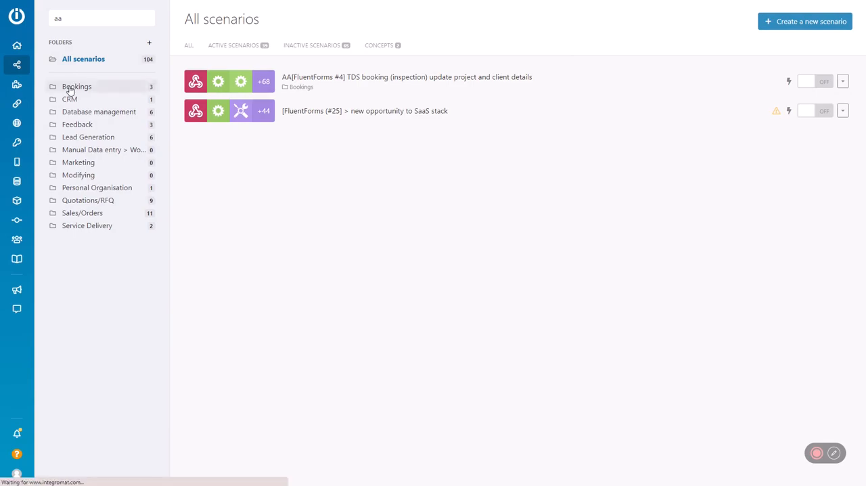
In Bookings, switch off the FluentForms #8 NO-inspection scenario and open the AA scenario in the editor.
click(76, 86)
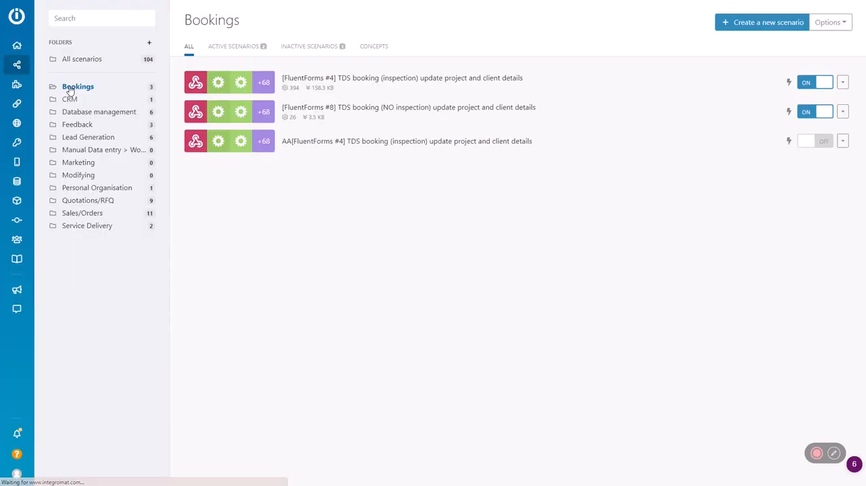
mouse_move(483, 111)
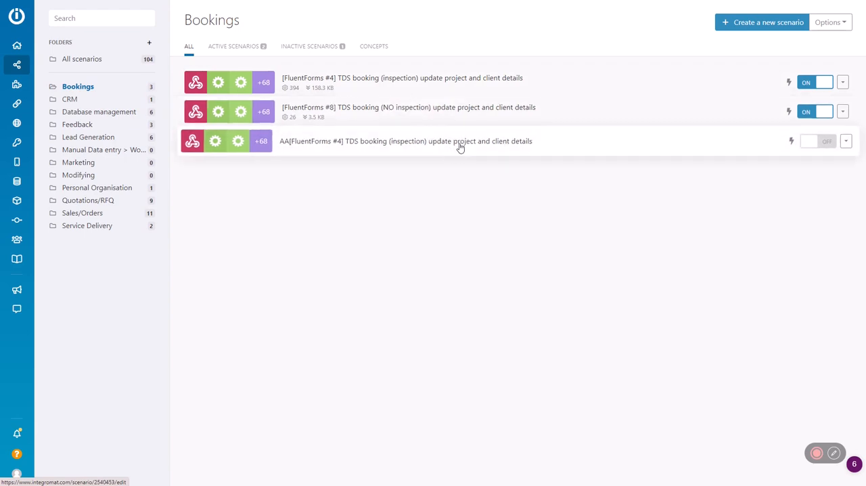
mouse_move(473, 143)
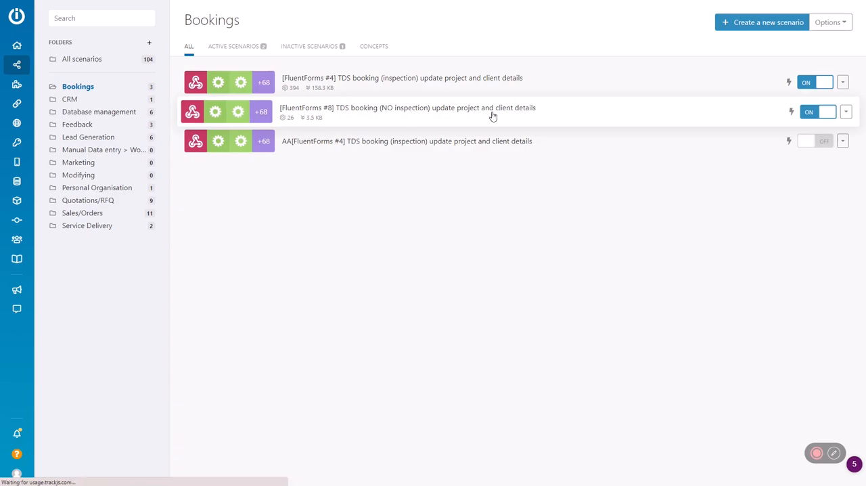
click(406, 111)
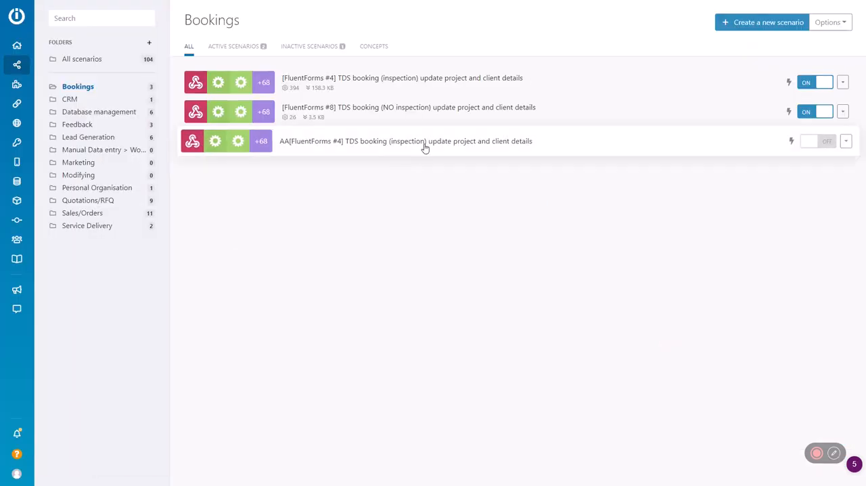
click(815, 111)
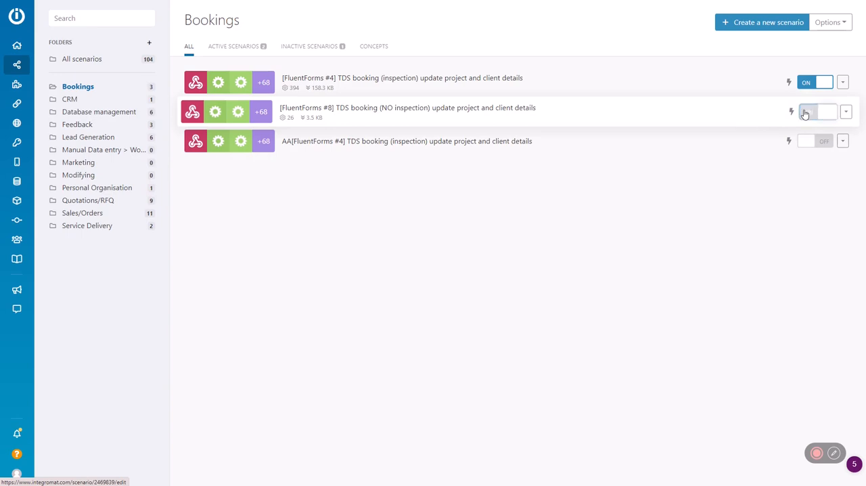
click(815, 111)
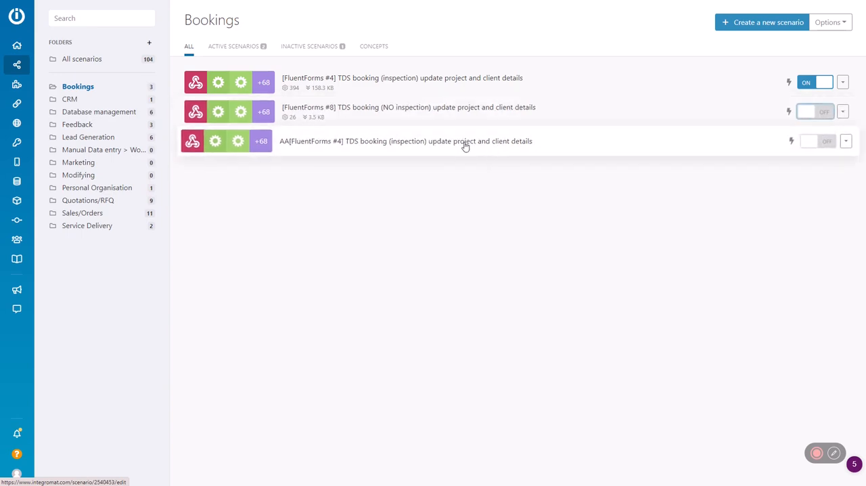
click(404, 141)
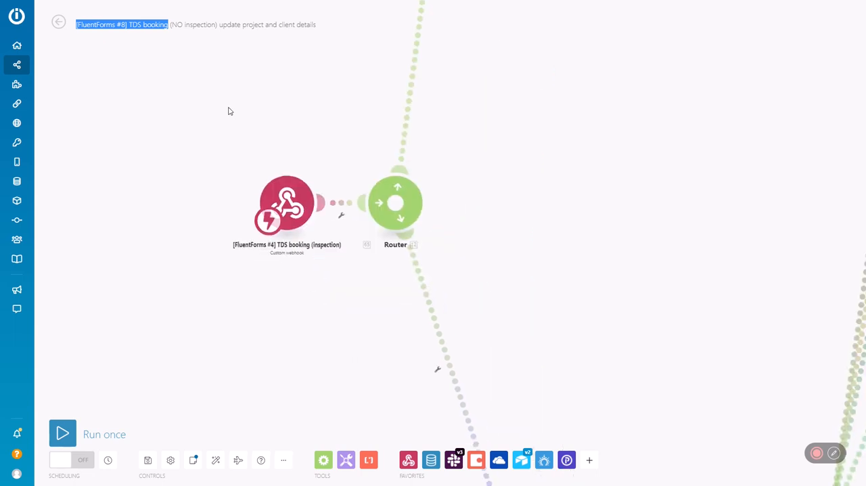
Rename the webhook trigger module to FluentForms #8 TDS booking (NO inspection).
right_click(287, 204)
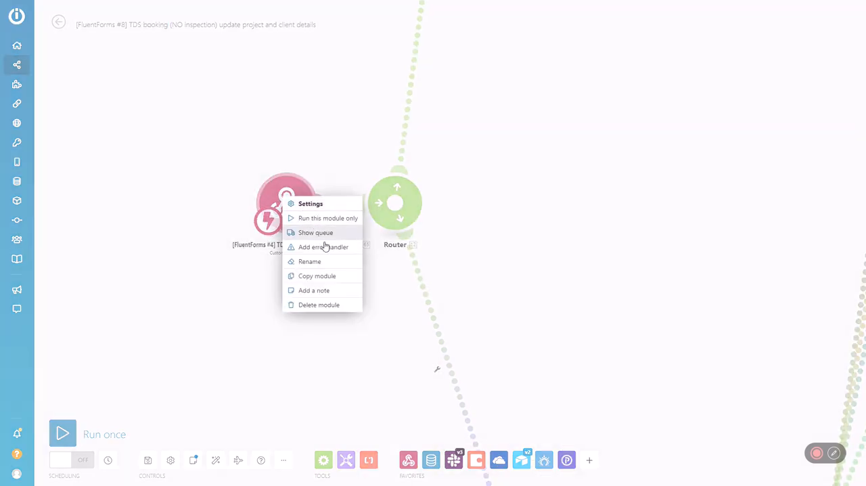
click(308, 261)
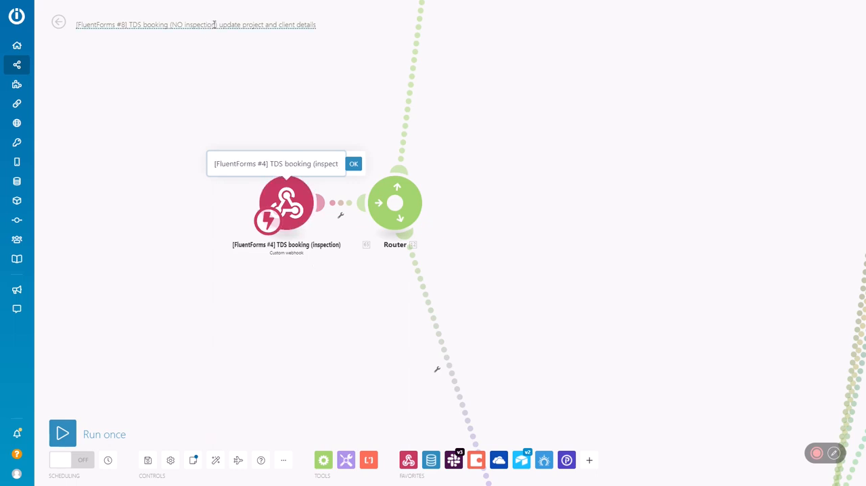
double_click(197, 24)
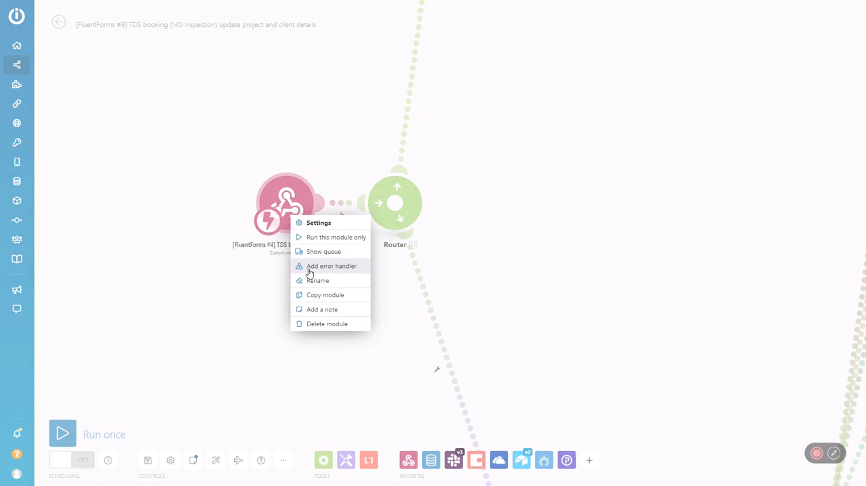
click(316, 280)
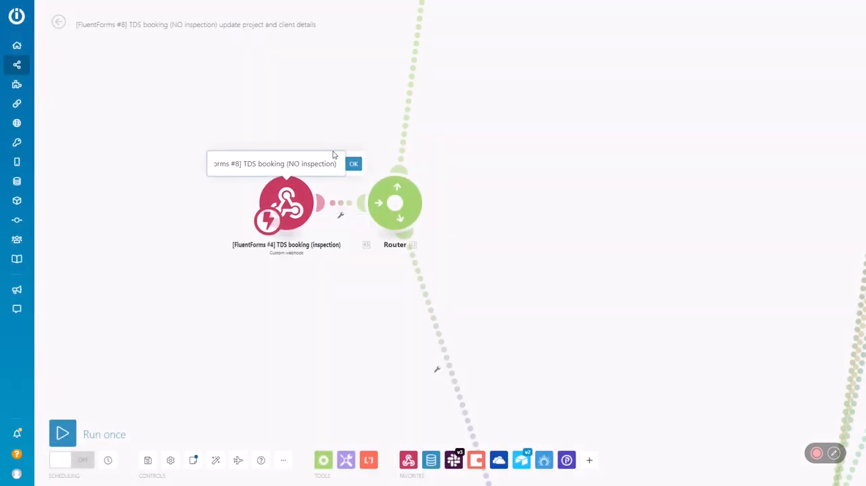
click(353, 163)
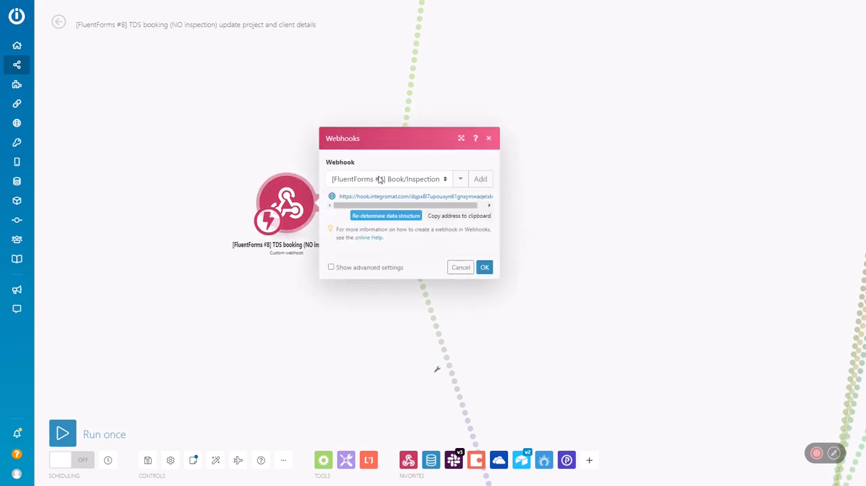
Point the trigger at a different webhook from the webhook list.
click(387, 179)
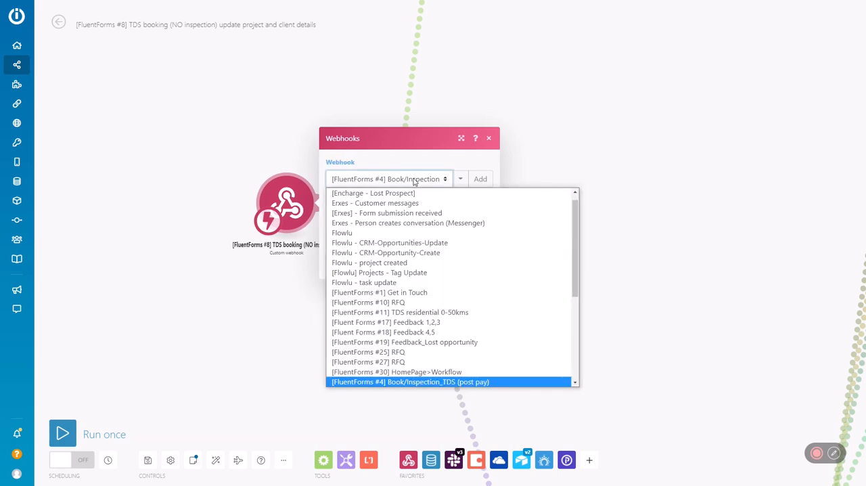
scroll(down, 3)
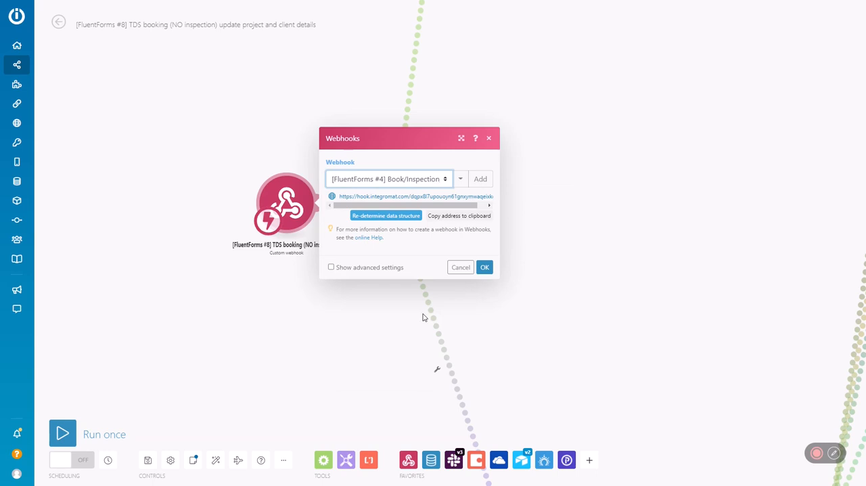
click(485, 266)
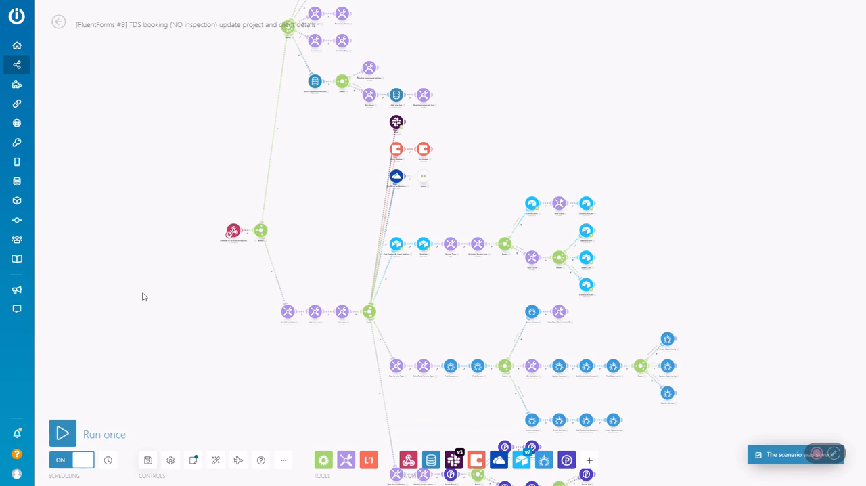
mouse_move(105, 193)
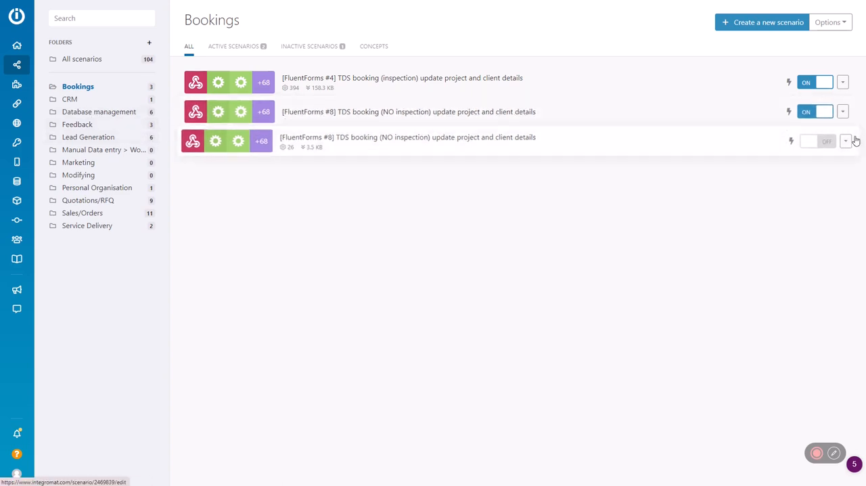
Delete the switched-off duplicate FluentForms #8 scenario from Bookings.
click(844, 141)
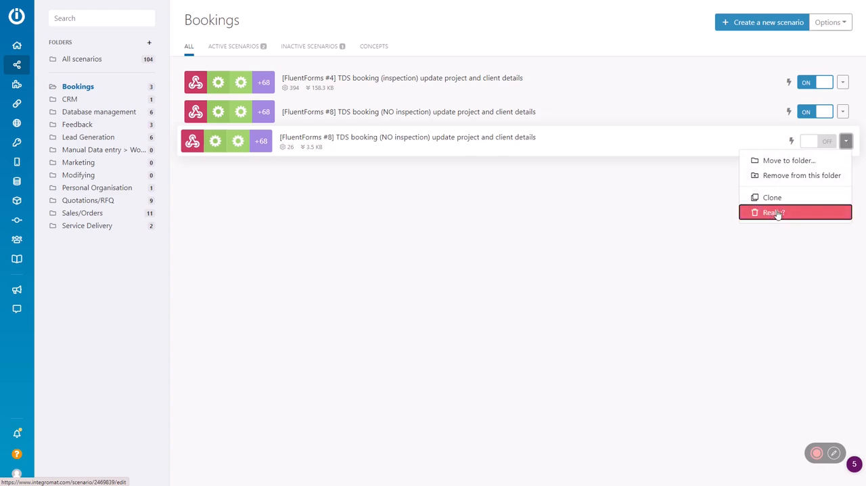
click(774, 212)
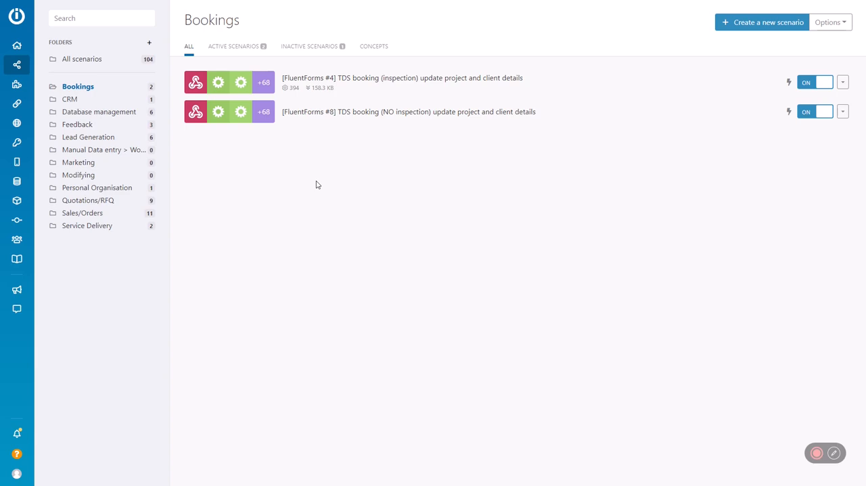
mouse_move(856, 354)
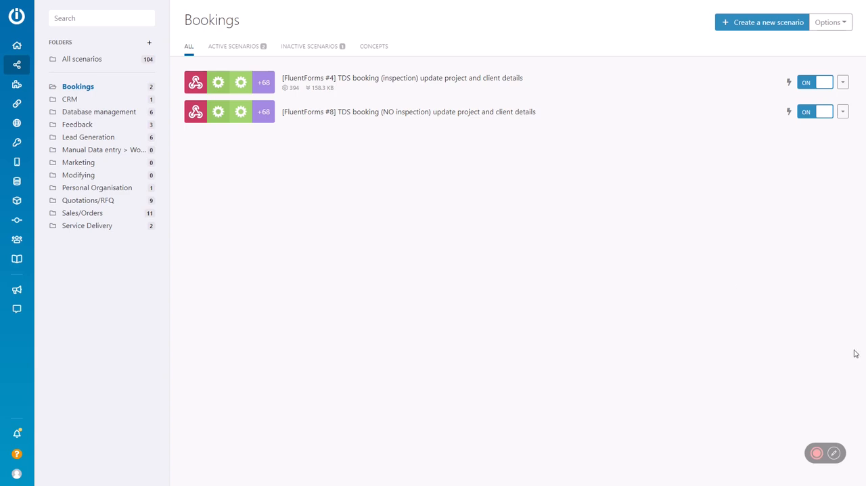